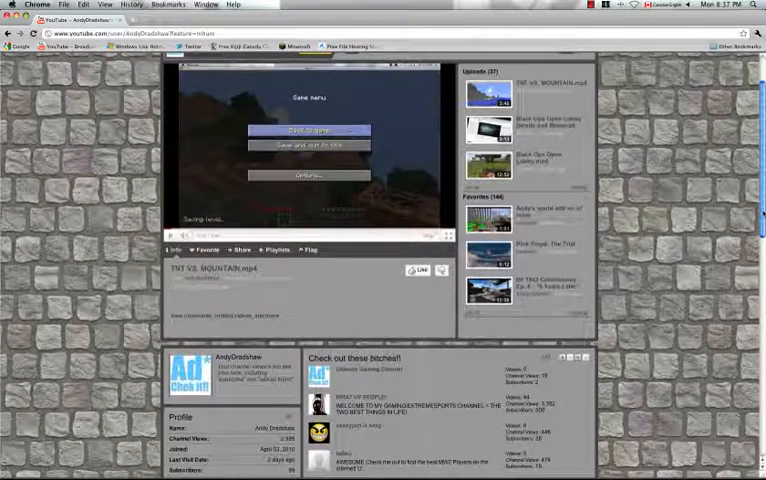
# Step: Launch Minecraft.app from Applications and submit the launcher login so the game loads
pyautogui.scroll(-3)
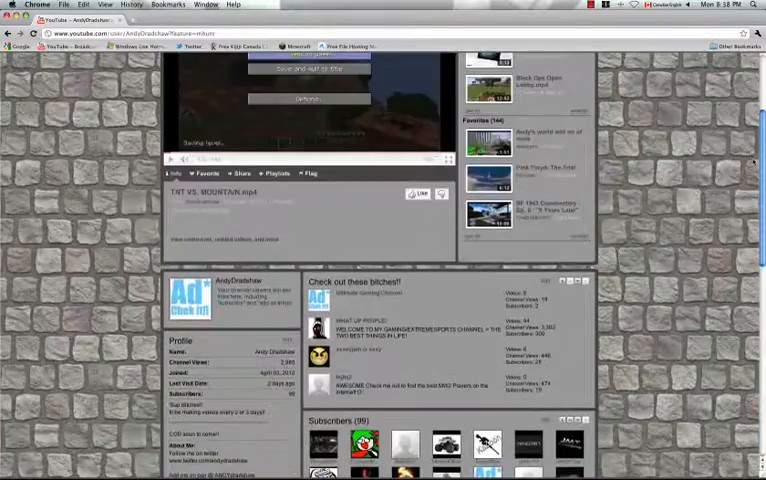
pyautogui.click(37, 5)
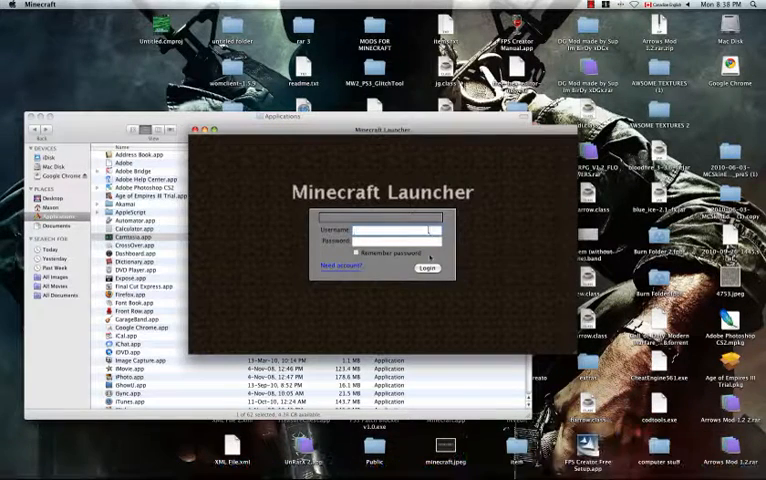
pyautogui.click(427, 268)
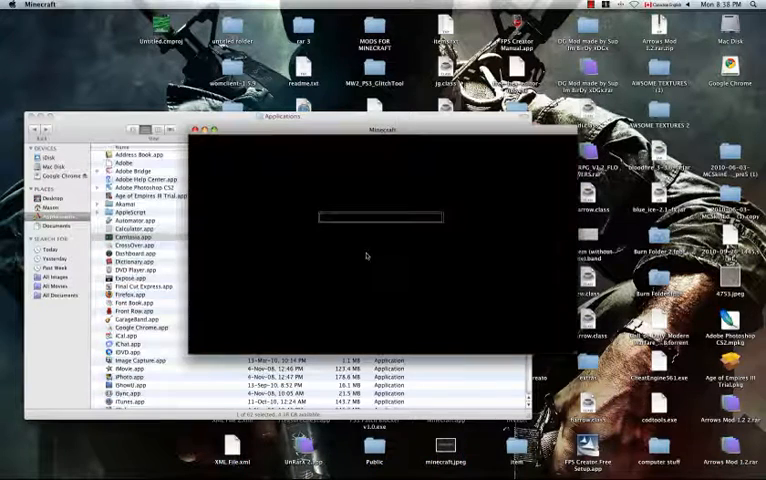